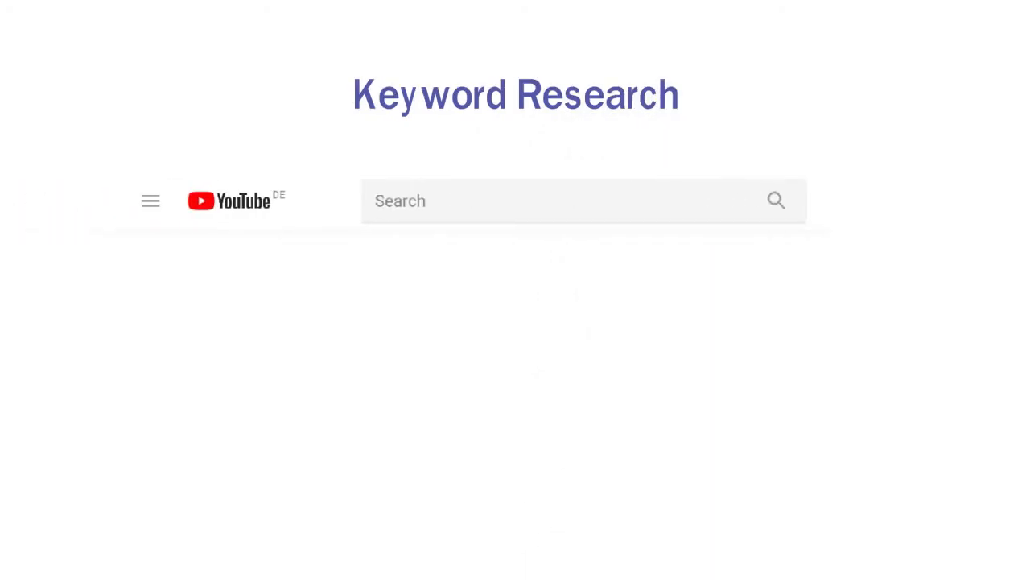
text(Best digital marketing institute)
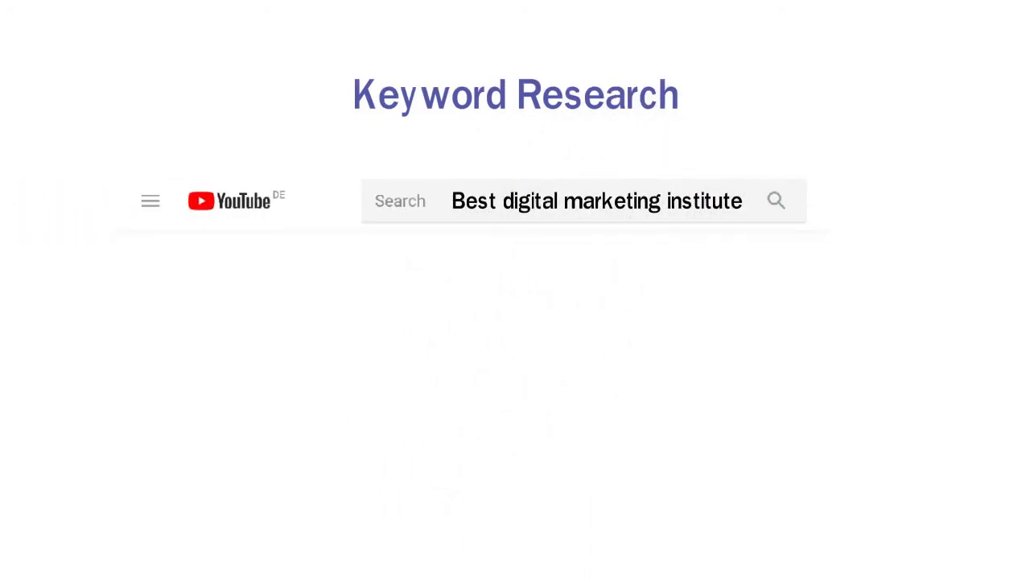